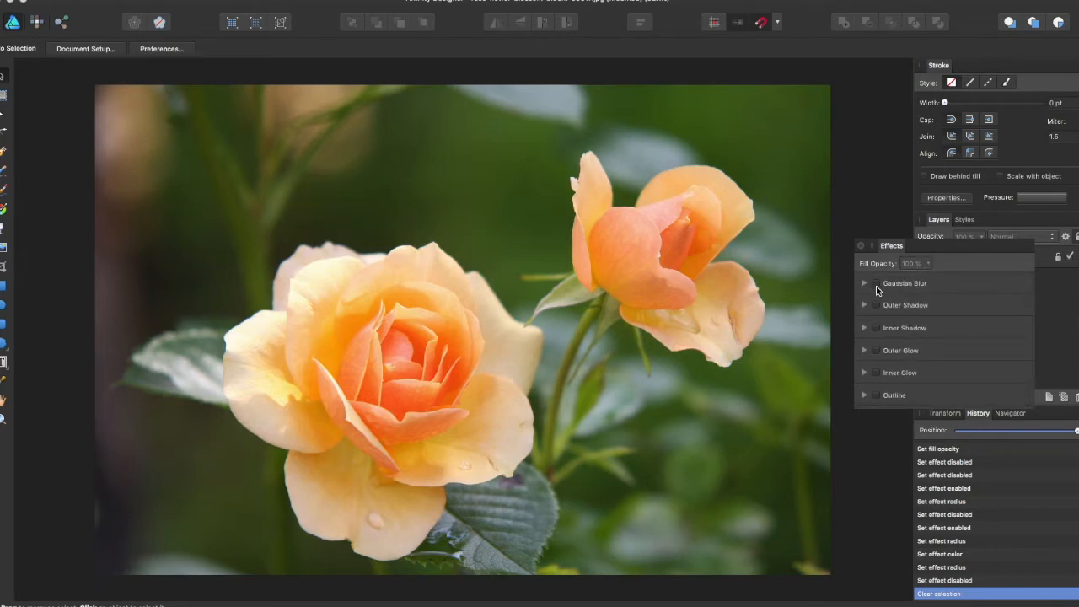
Step: Enable Gaussian Blur on the rose photo and nudge its radius upward
left_click(865, 282)
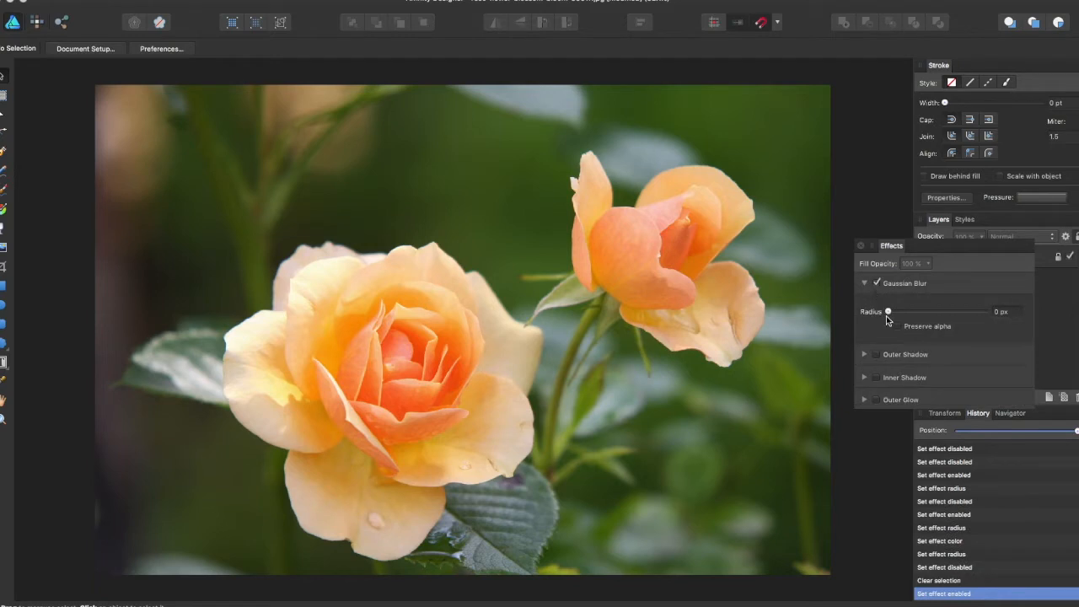
left_click_drag(888, 311, 917, 311)
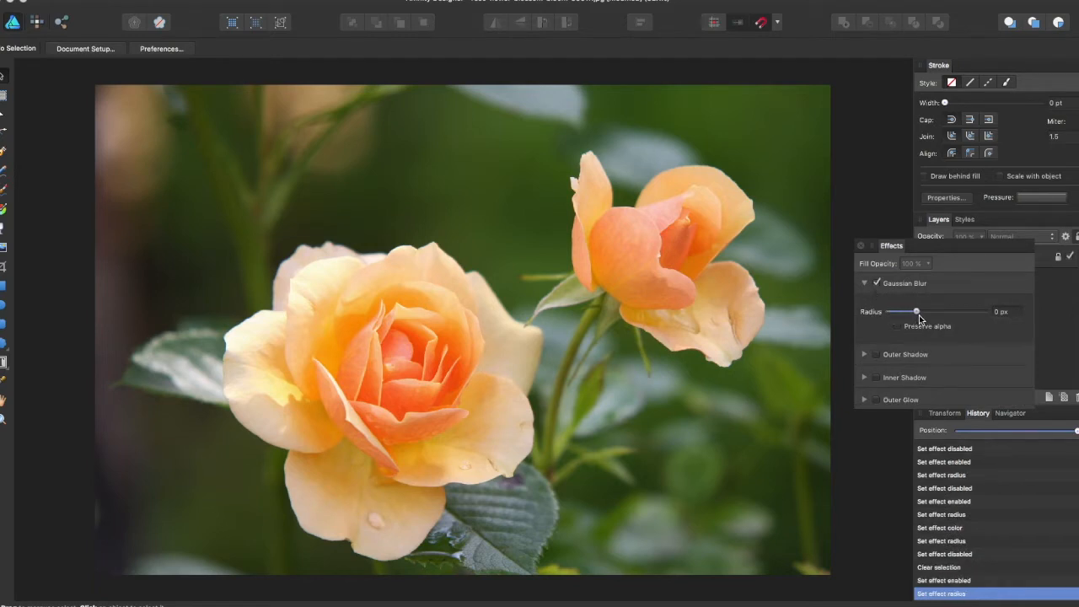
left_click_drag(916, 311, 946, 311)
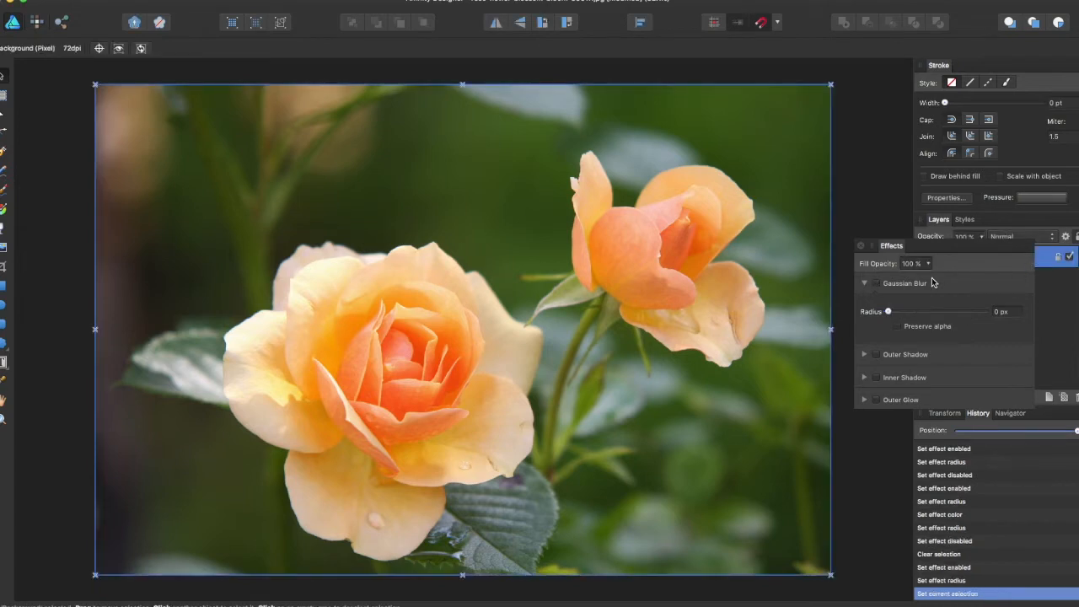
Step: Blur the photo to about 6 px, ease it to 1.4 px, then back to 0 px
left_click_drag(888, 311, 920, 311)
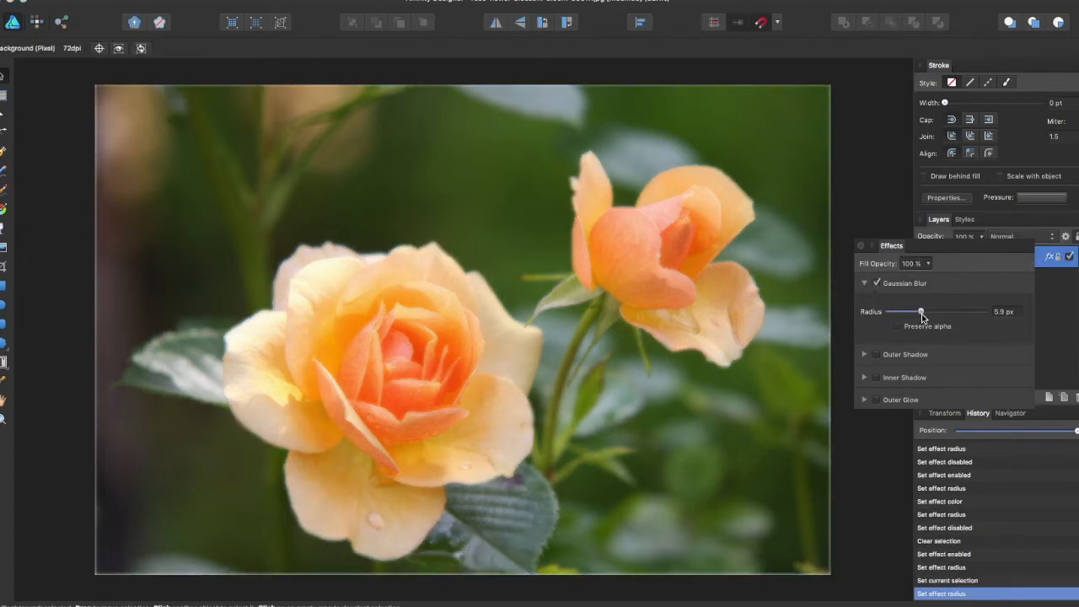
left_click_drag(920, 311, 903, 311)
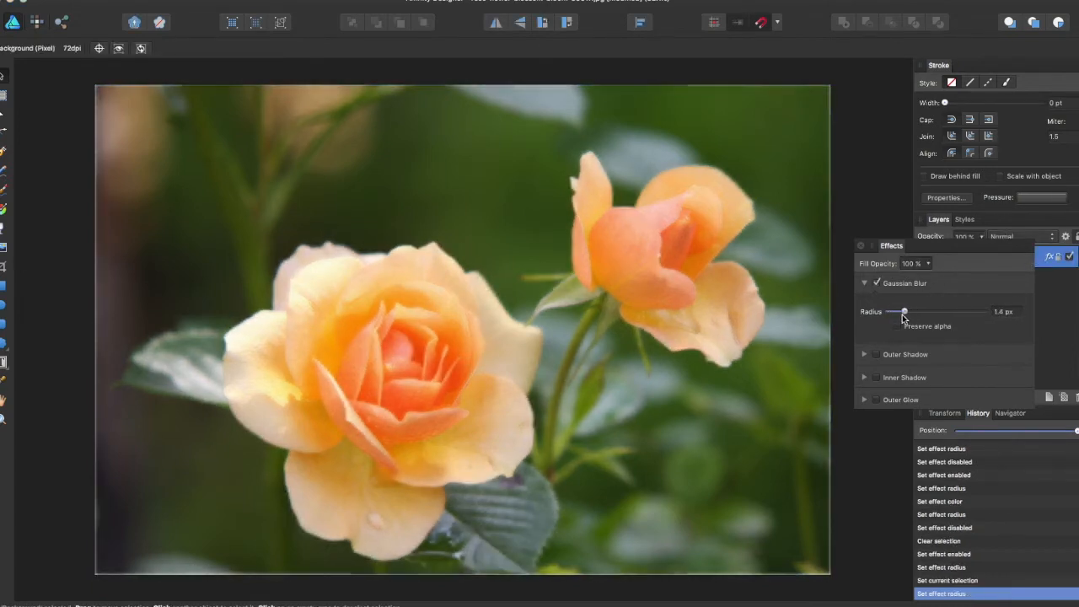
left_click_drag(903, 312, 880, 311)
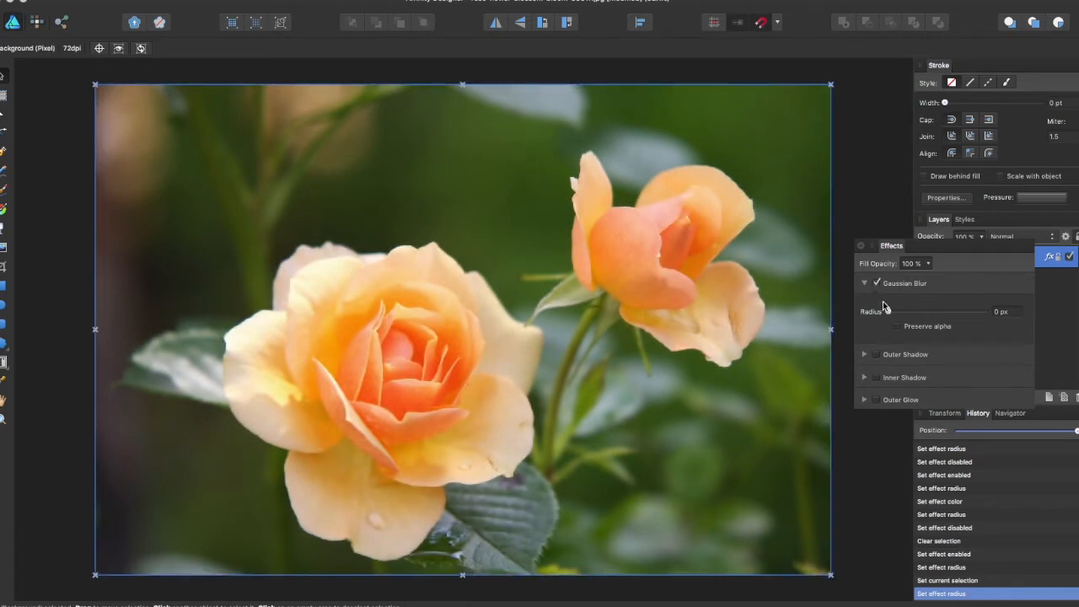
Step: Disable the blur, try a magenta Outer Shadow with 100 px offset, then disable it
left_click(865, 283)
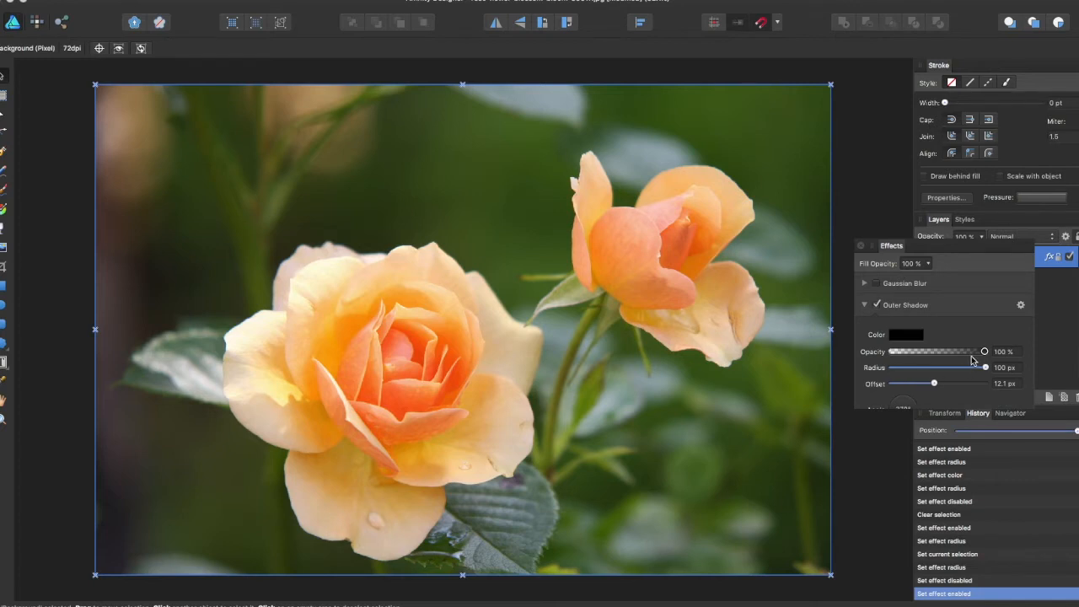
mouse_move(956, 380)
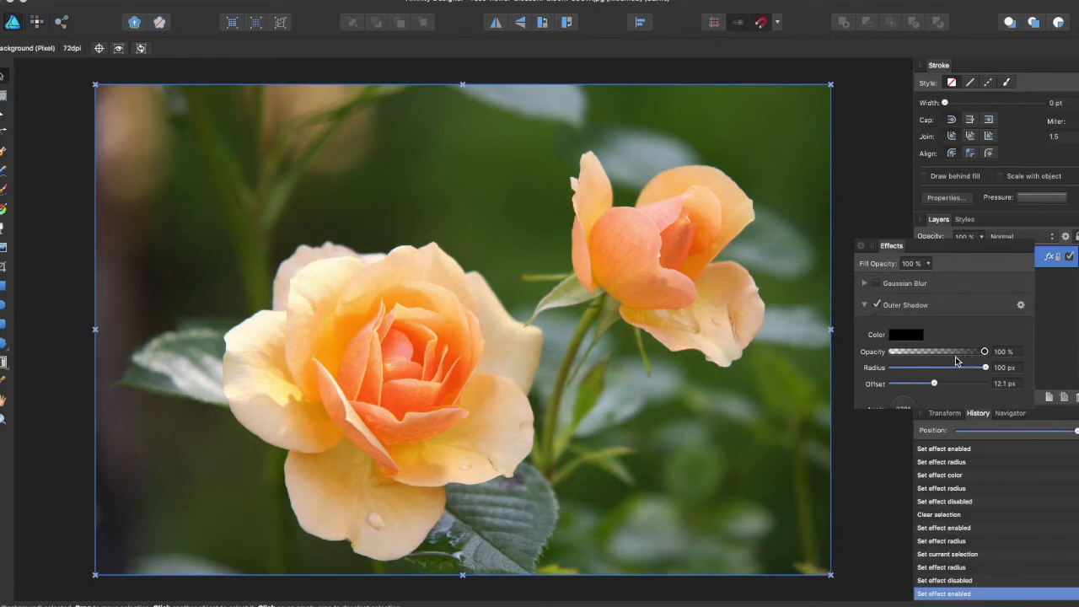
left_click(906, 335)
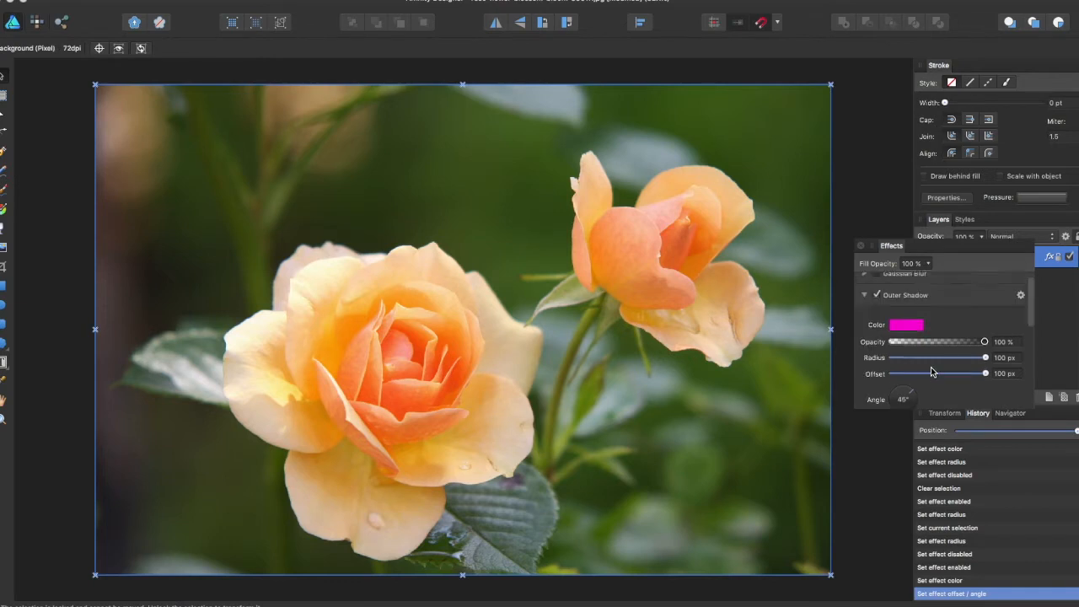
left_click(865, 294)
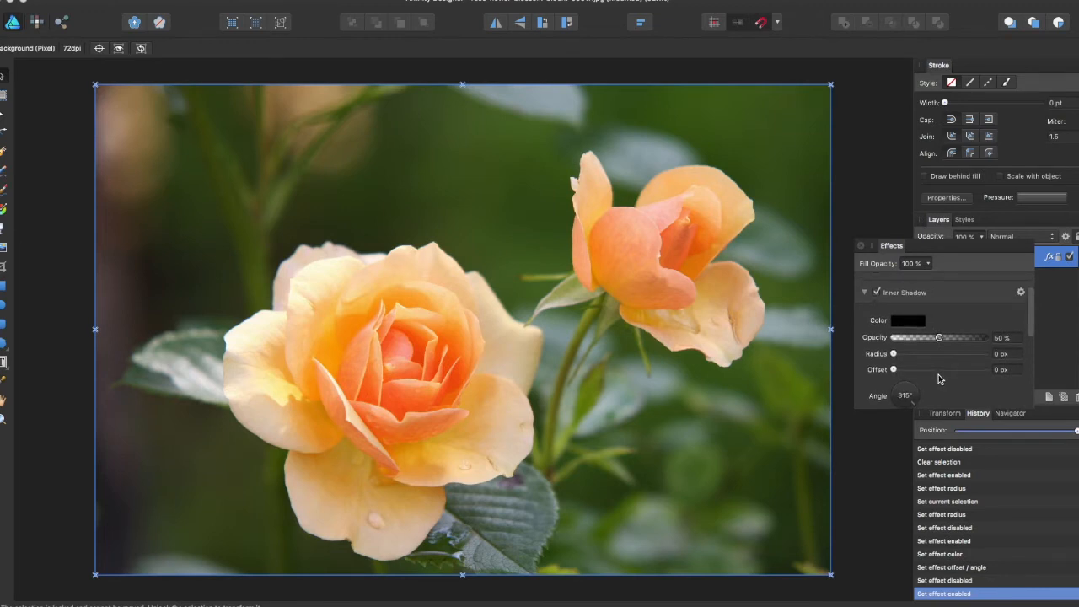
Step: Disable Inner Shadow, try an orange Outer Glow at about 33 px radius, then disable it
left_click(875, 292)
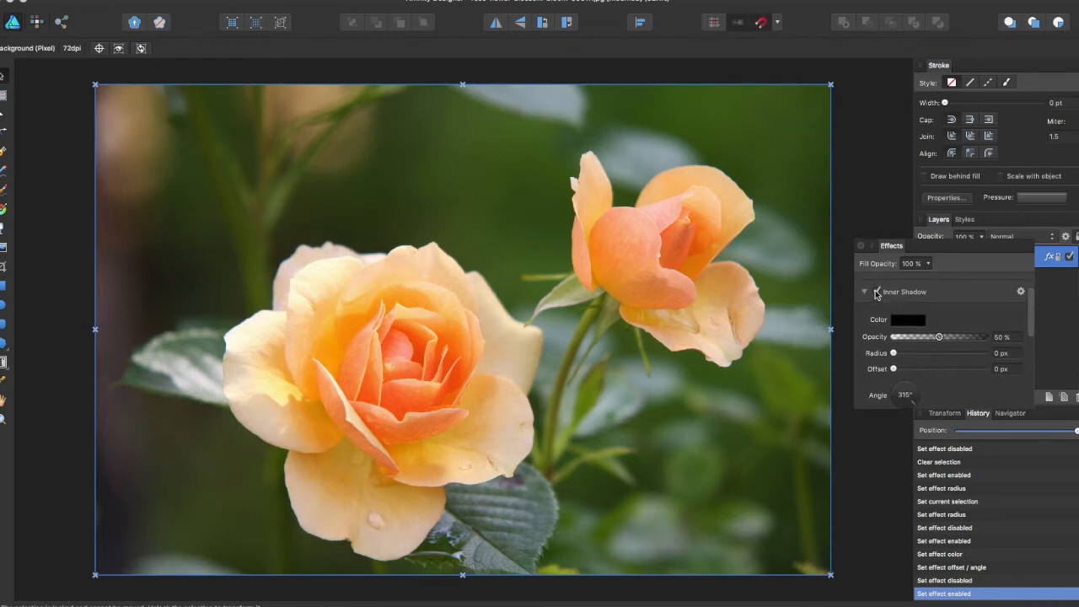
left_click(864, 290)
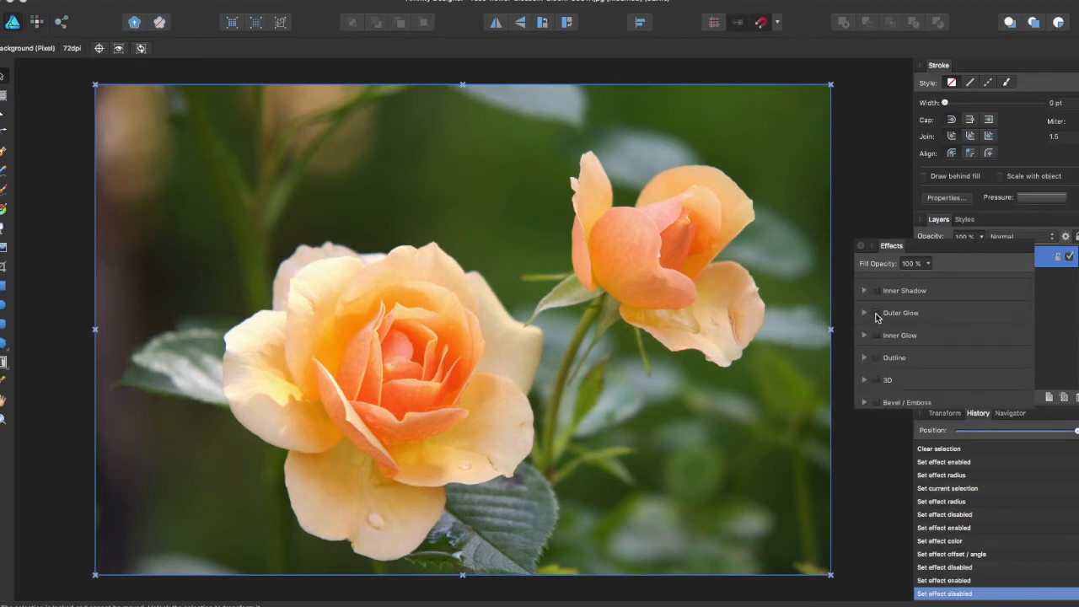
left_click(864, 313)
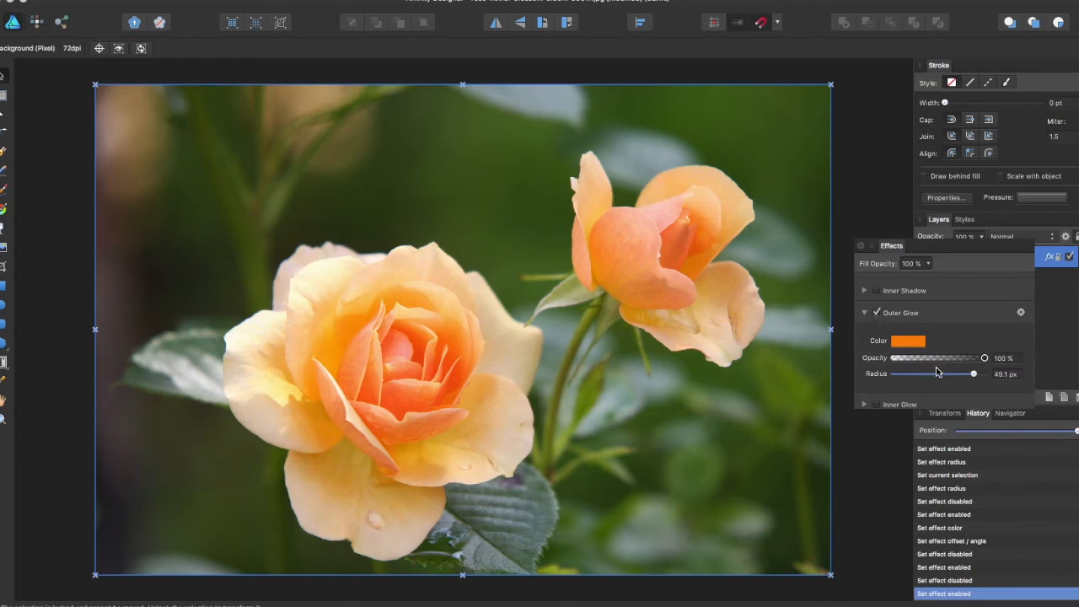
left_click_drag(974, 373, 957, 374)
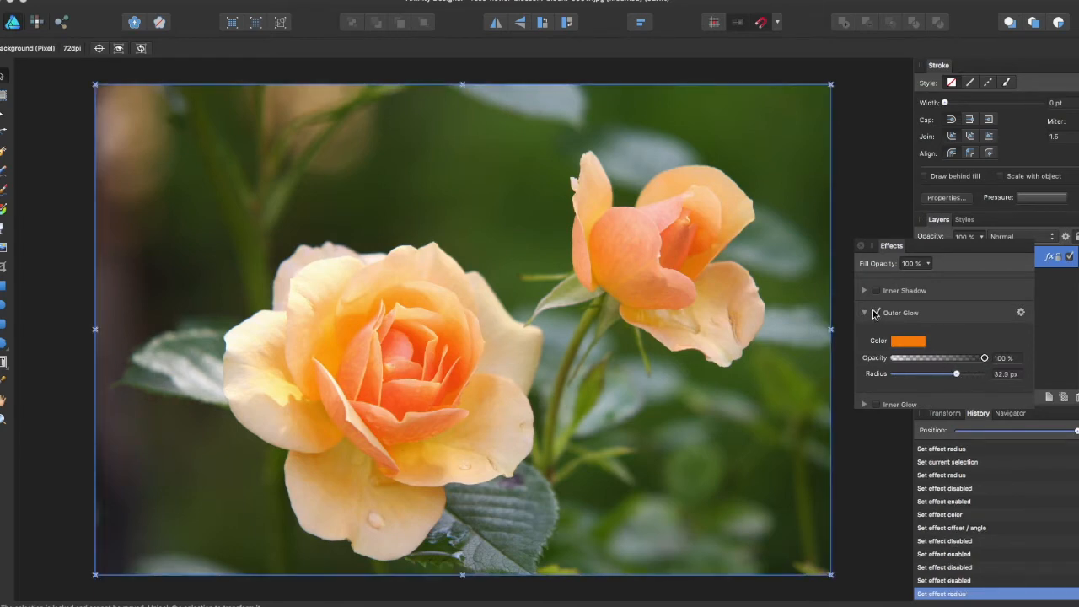
left_click(865, 312)
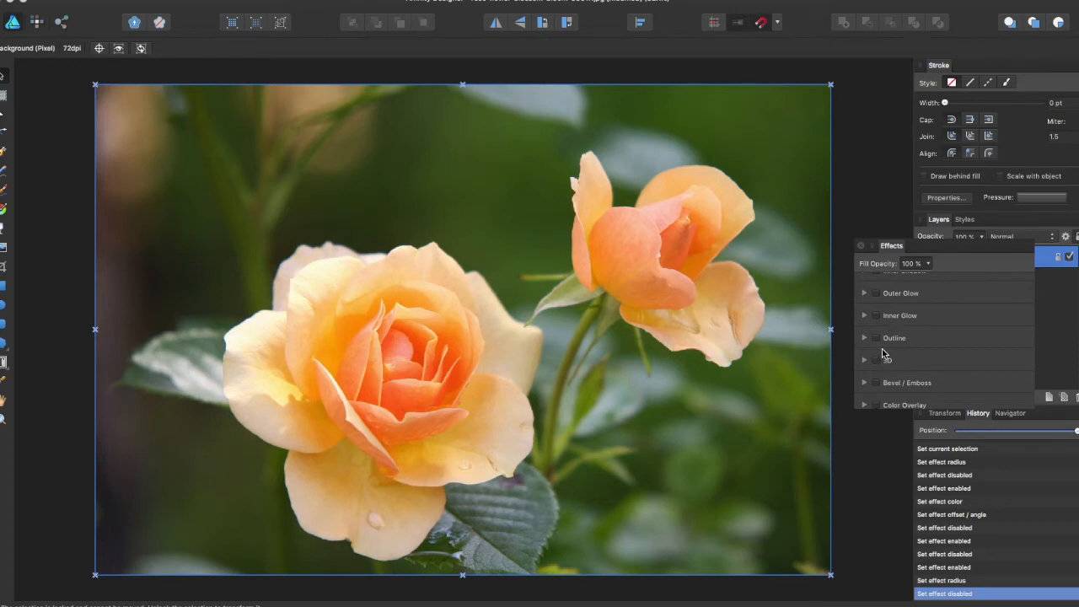
Step: Enable a black Outline, widen its radius, then switch the outline off
left_click(874, 337)
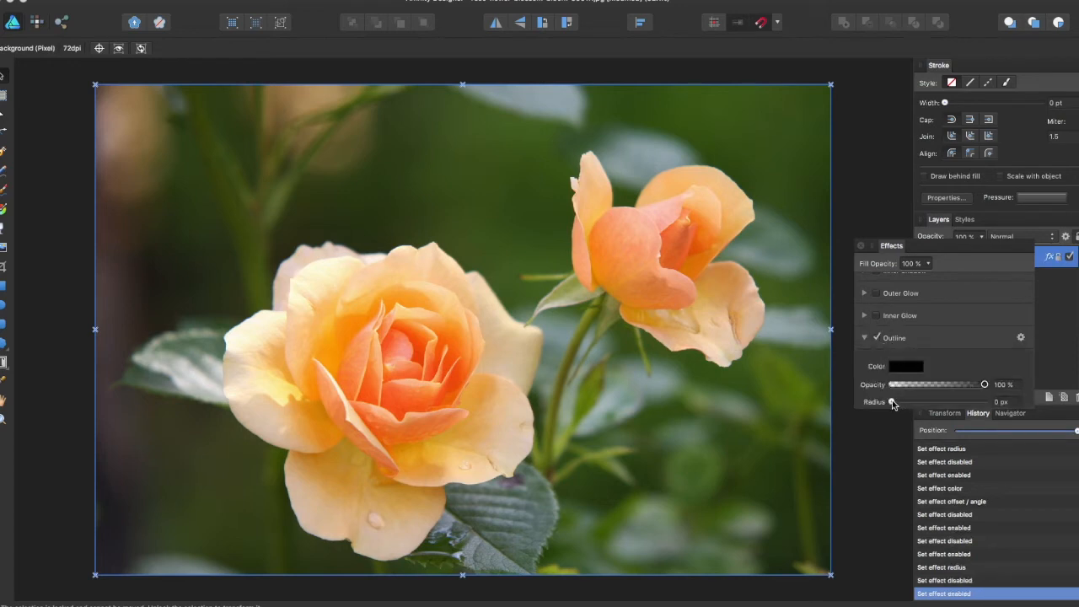
left_click_drag(891, 402, 951, 391)
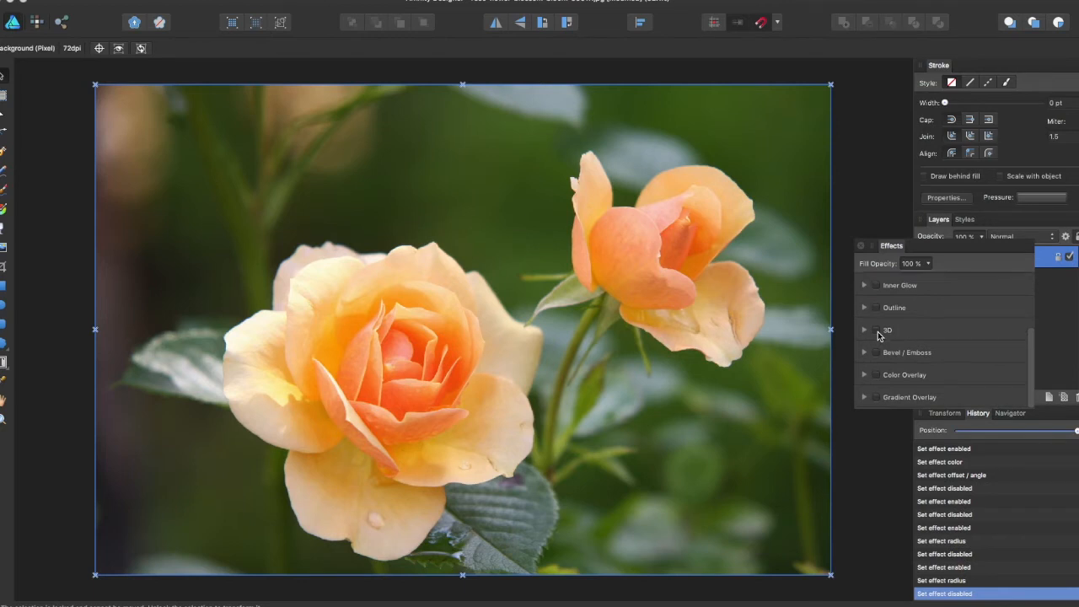
left_click(864, 329)
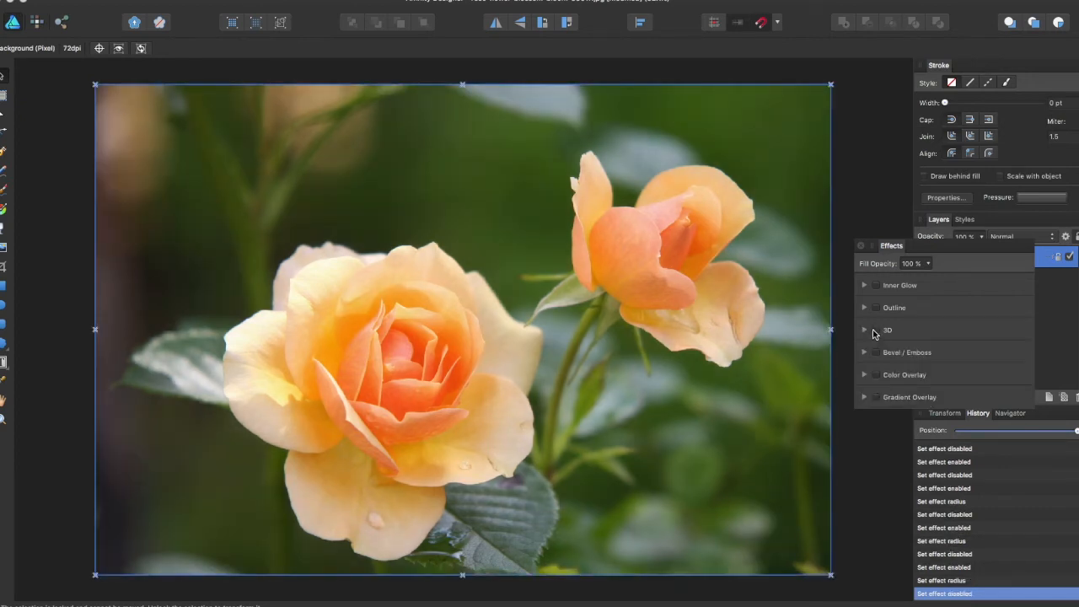
Step: Enable a Color Overlay tint at about 10% opacity, then switch it off
left_click(864, 375)
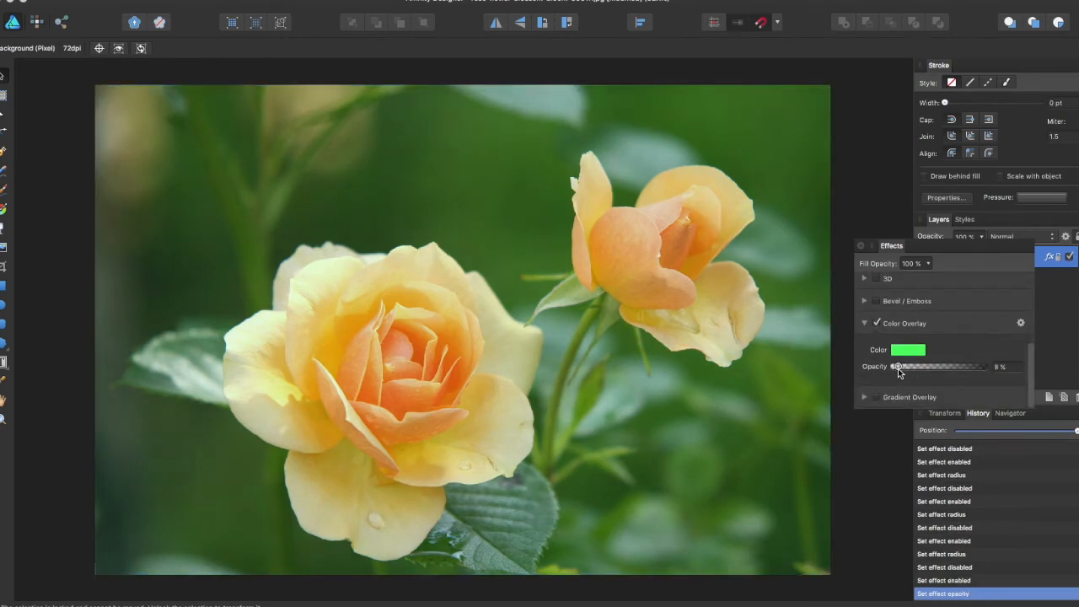
left_click_drag(899, 365, 896, 365)
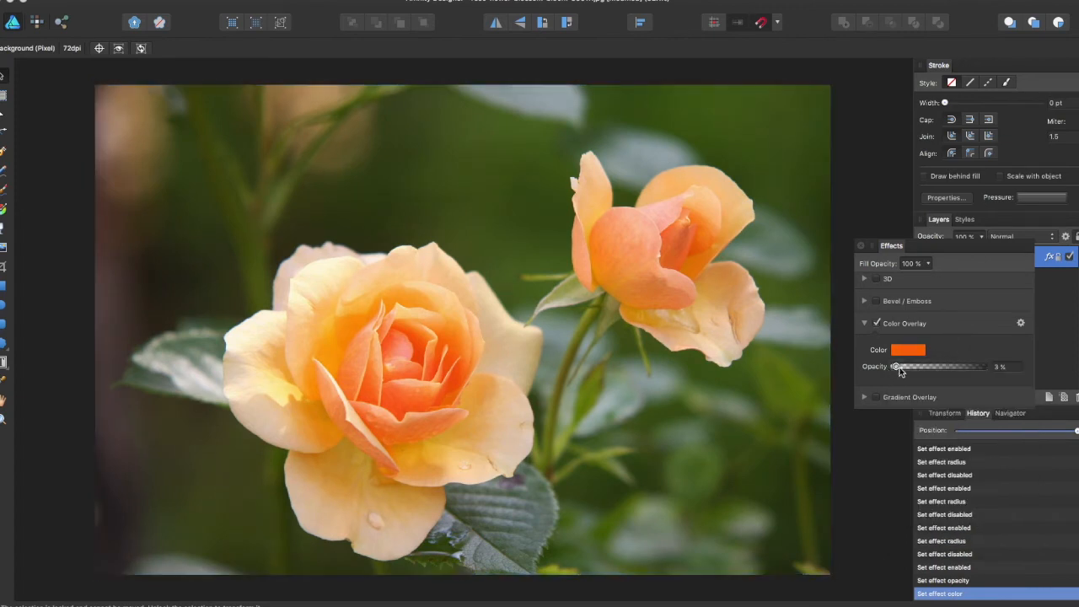
left_click_drag(896, 366, 901, 366)
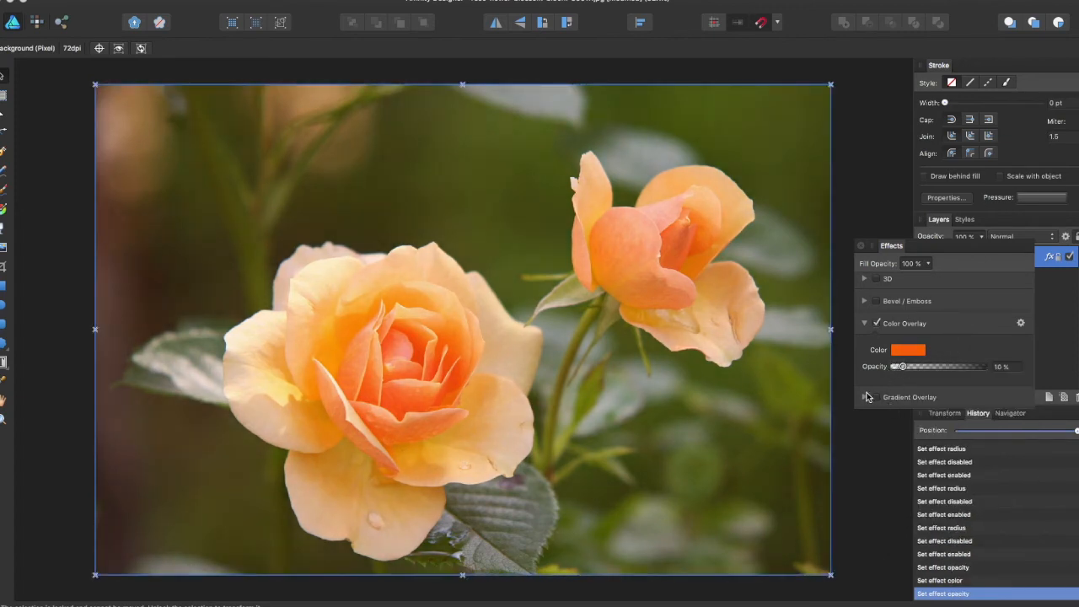
left_click(866, 323)
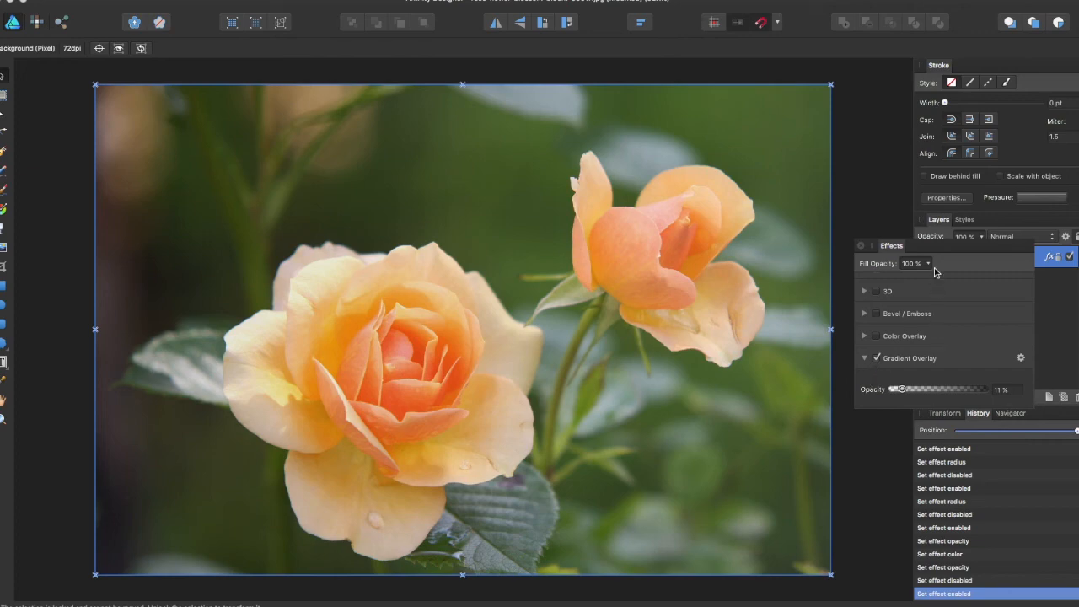
Step: Lower the layer's fill opacity with the Gradient Overlay at 11%
left_click_drag(927, 278, 868, 278)
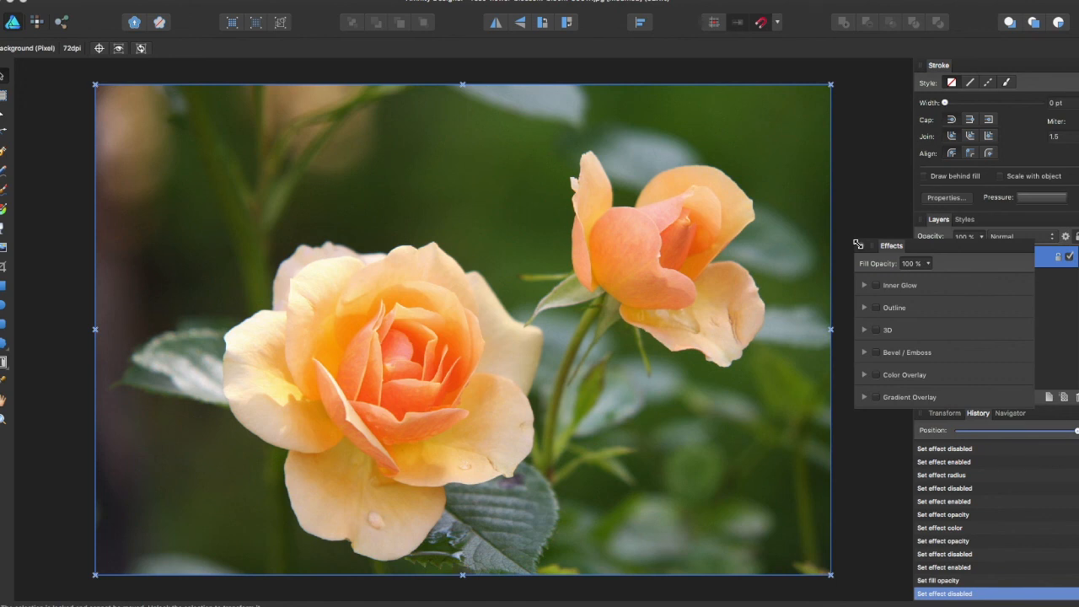
mouse_move(892, 210)
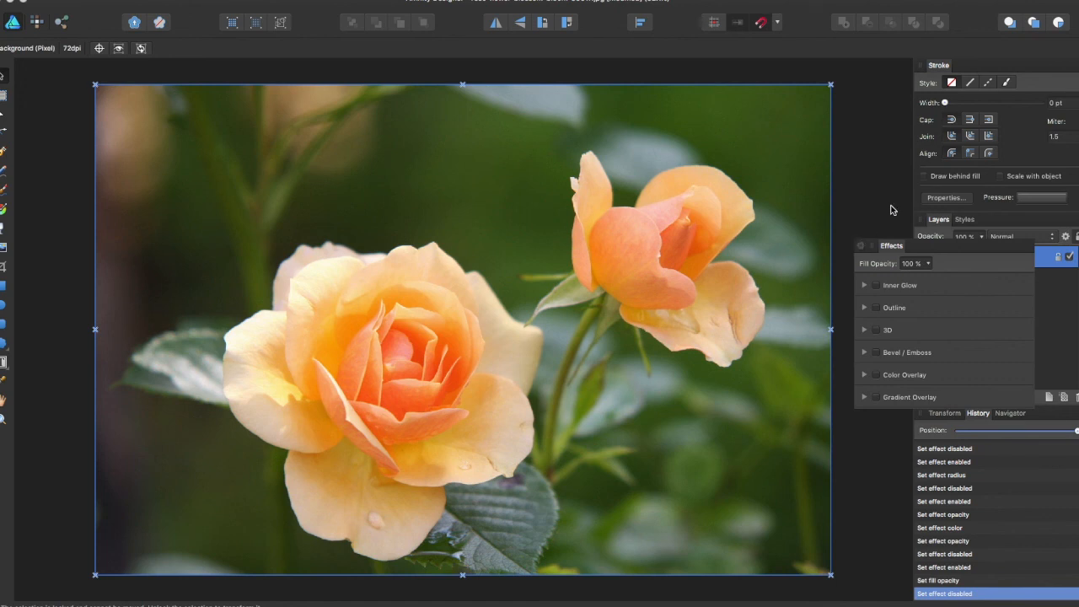